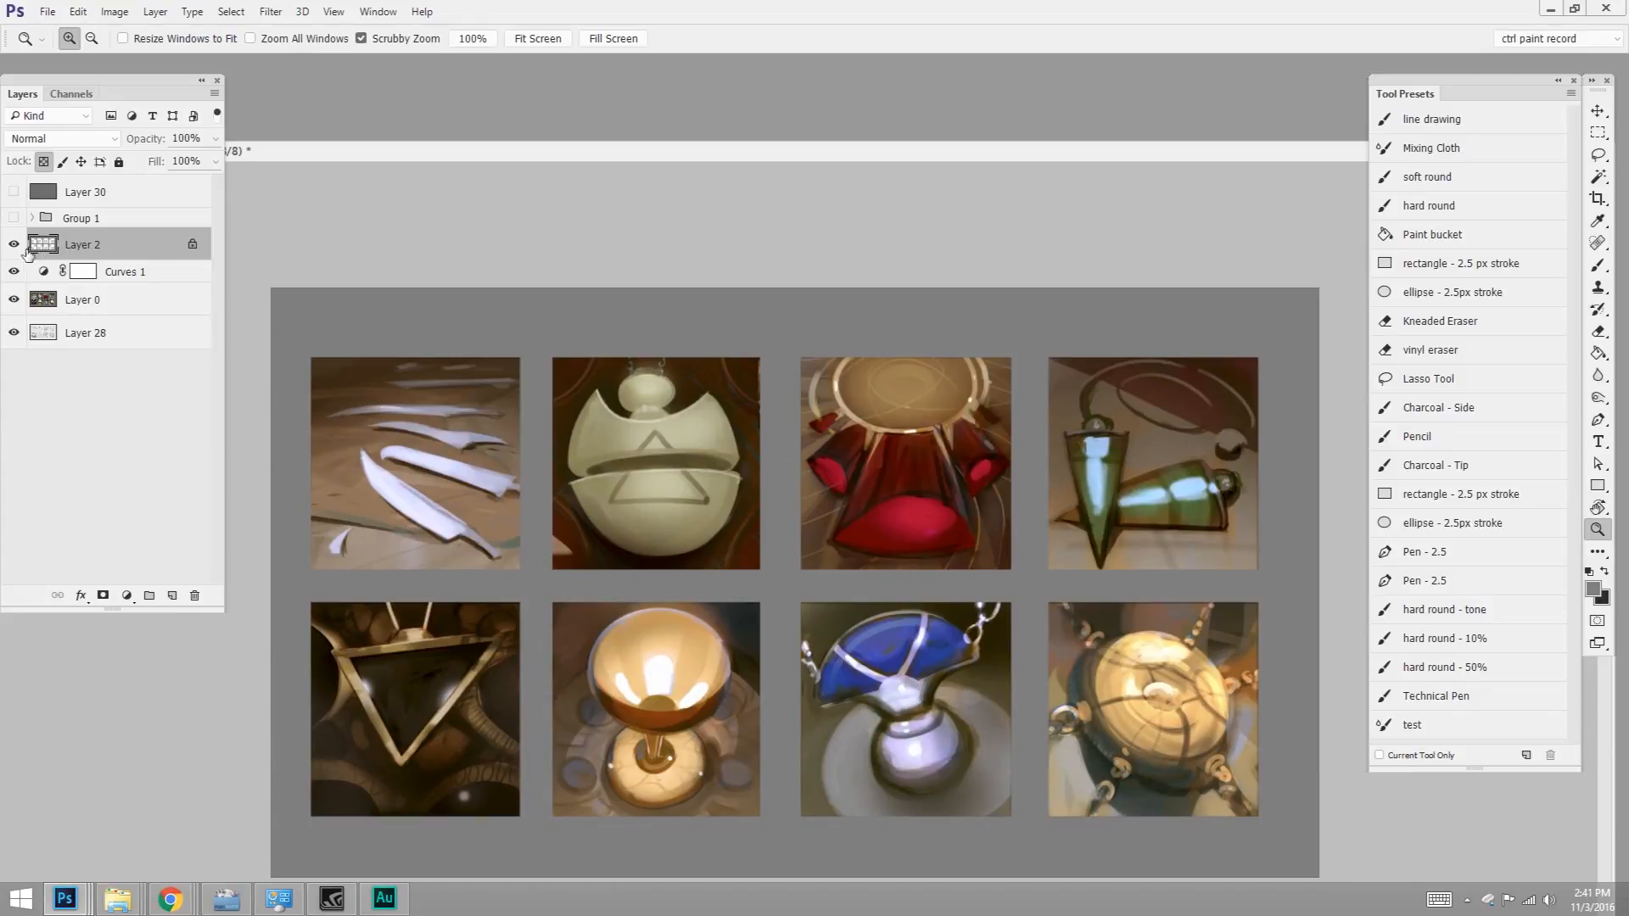
# - Zoom in on the sheet and set the pasteboard colour to Black
pyautogui.click(14, 244)
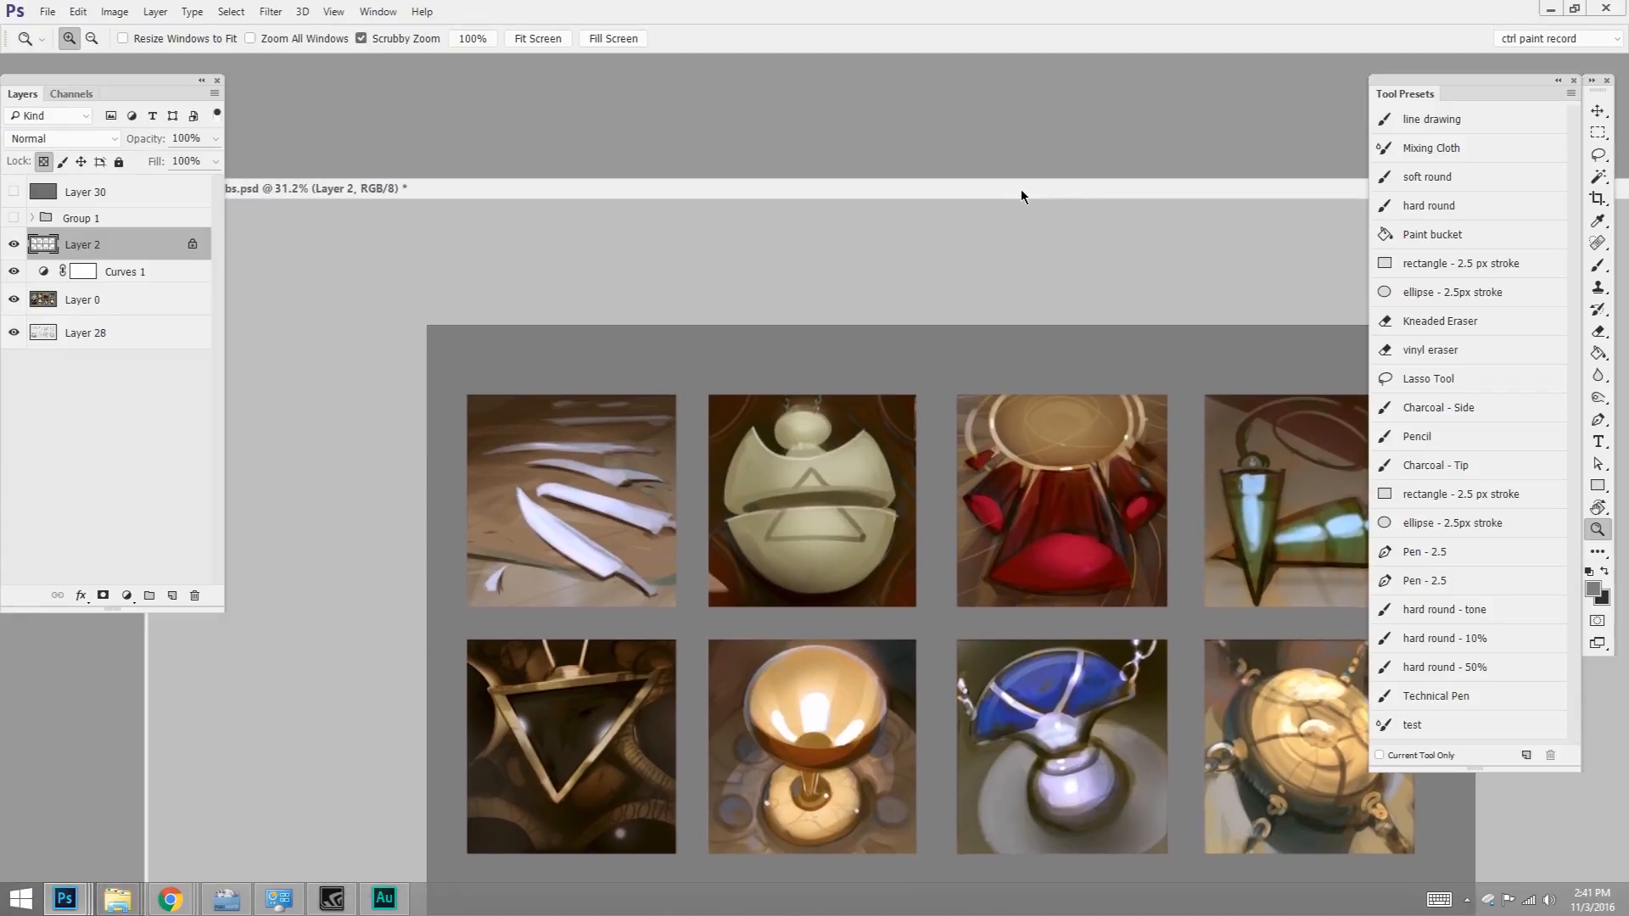
pyautogui.rightClick(948, 302)
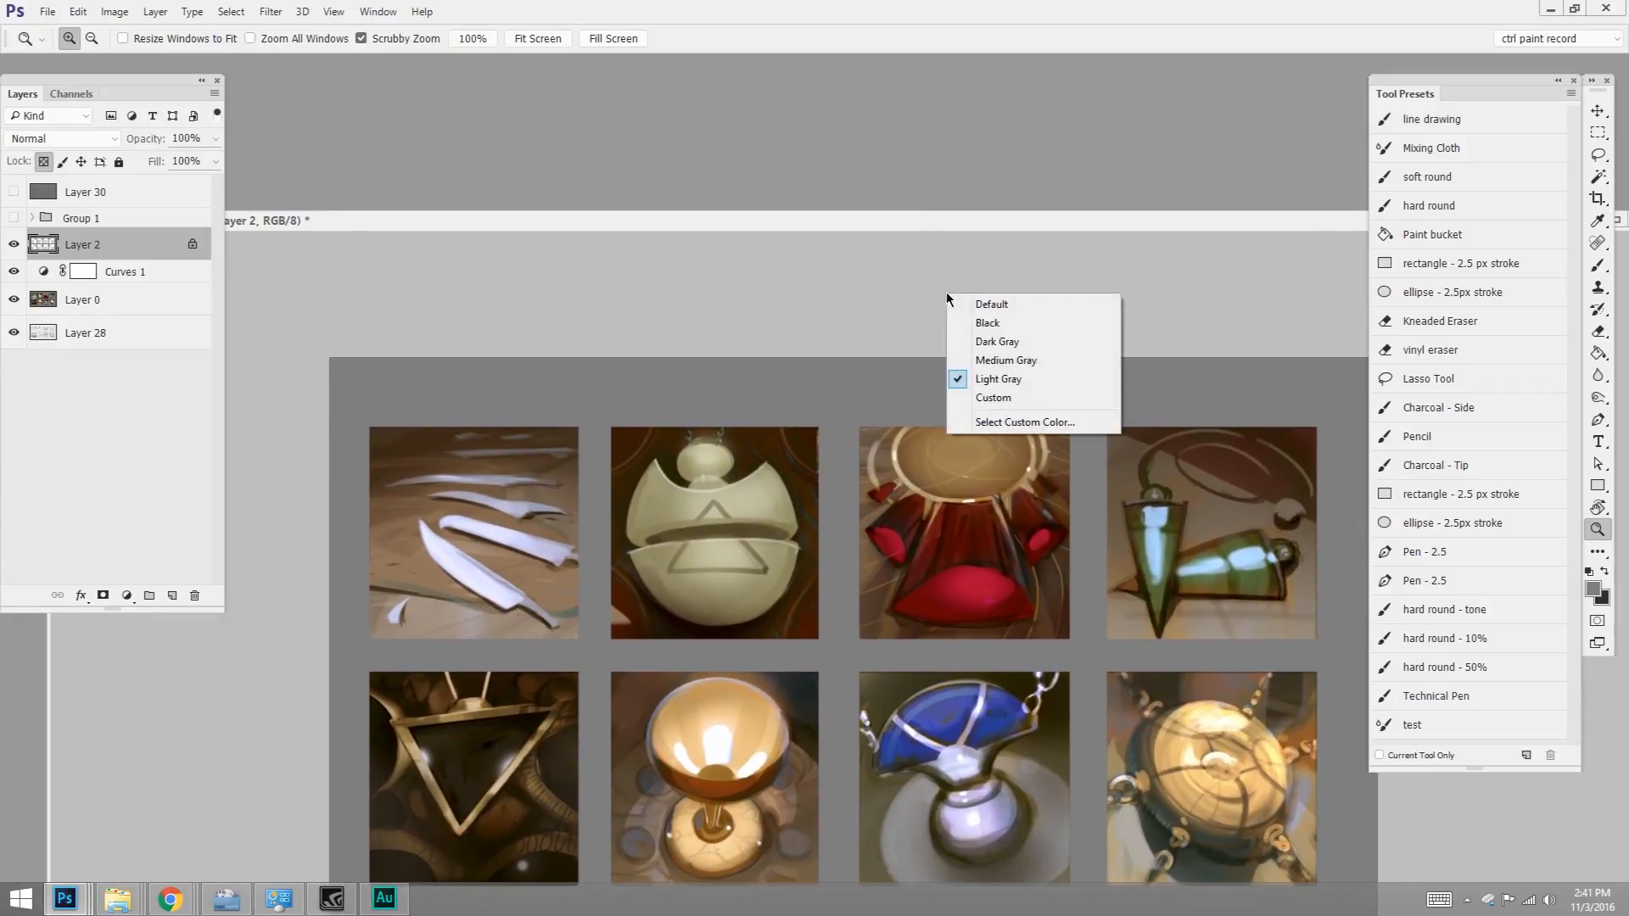
pyautogui.moveTo(1018, 369)
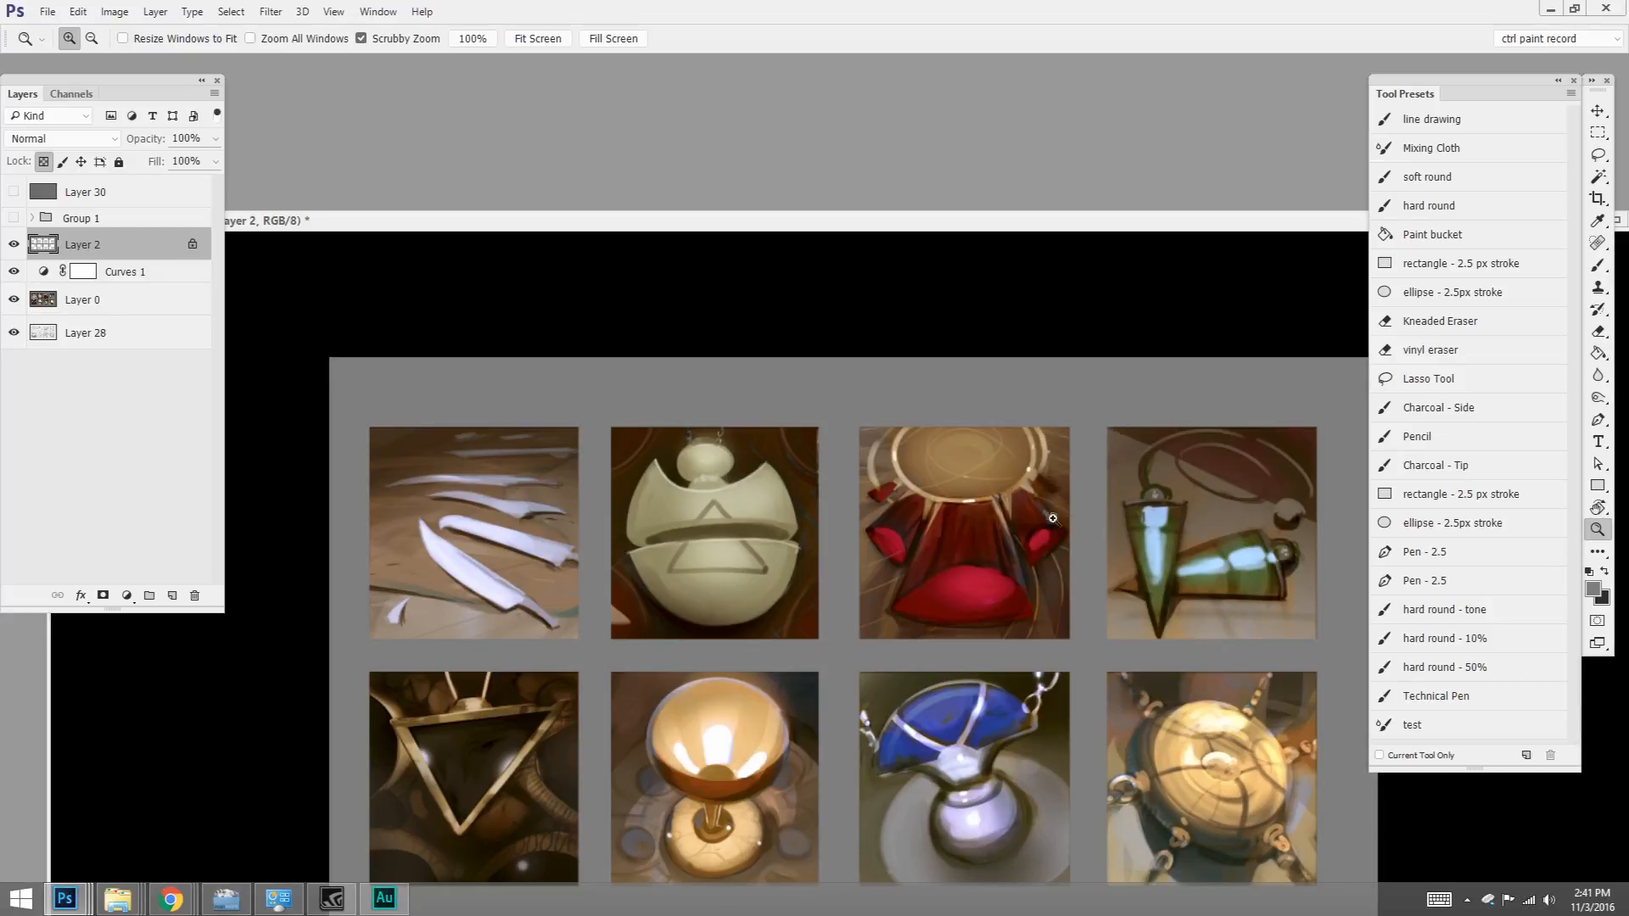
pyautogui.moveTo(935, 774)
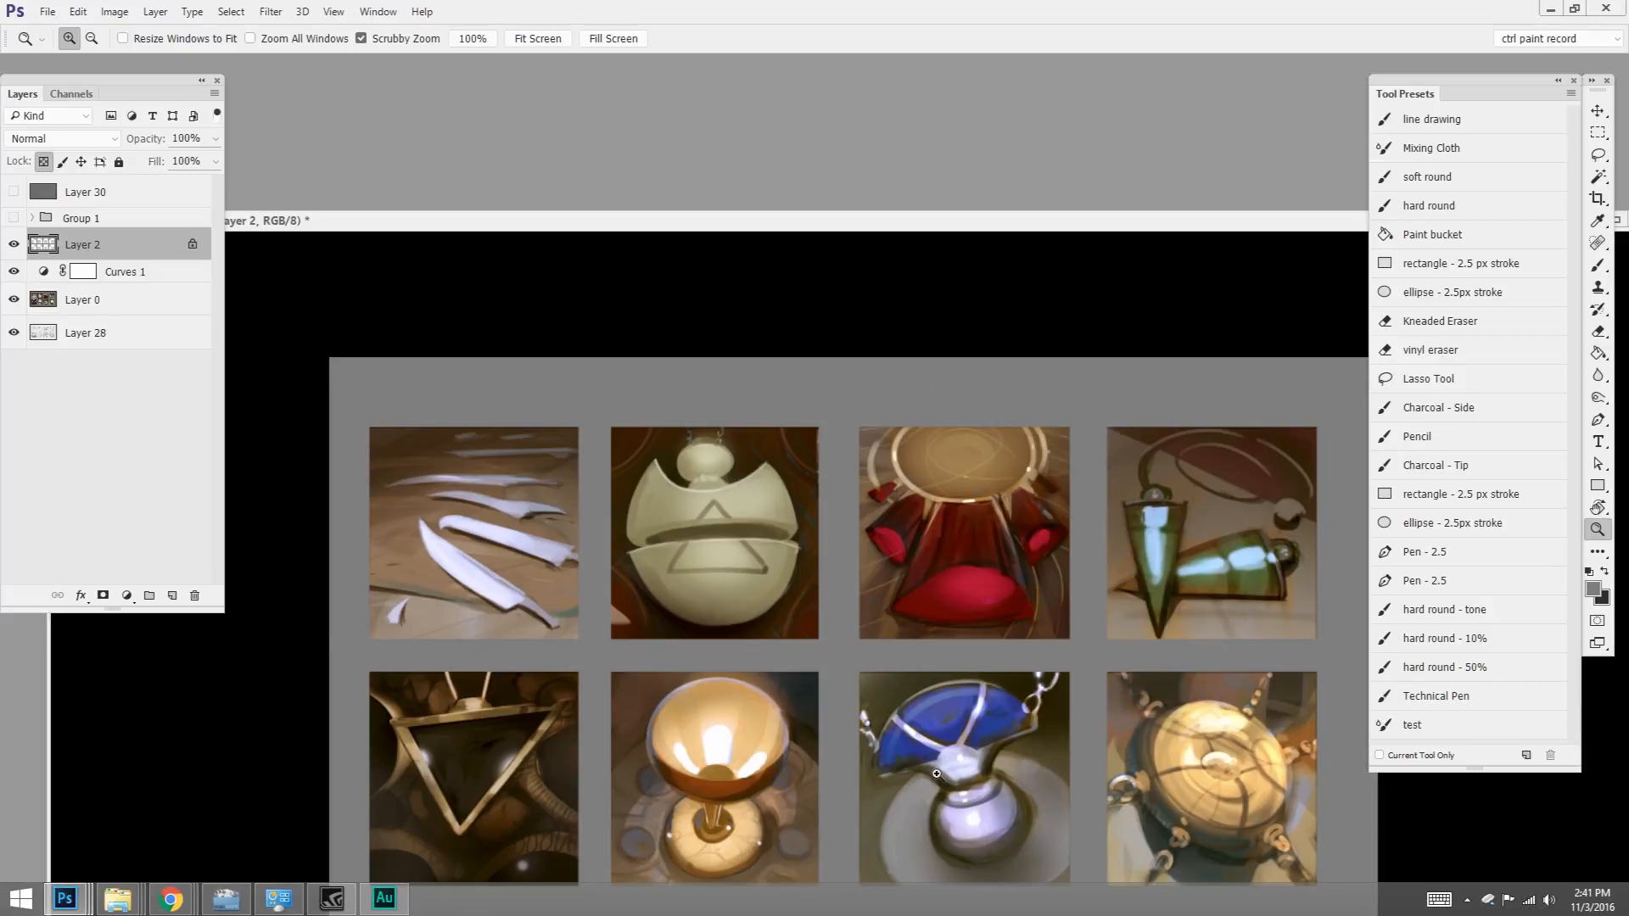
pyautogui.moveTo(870, 179)
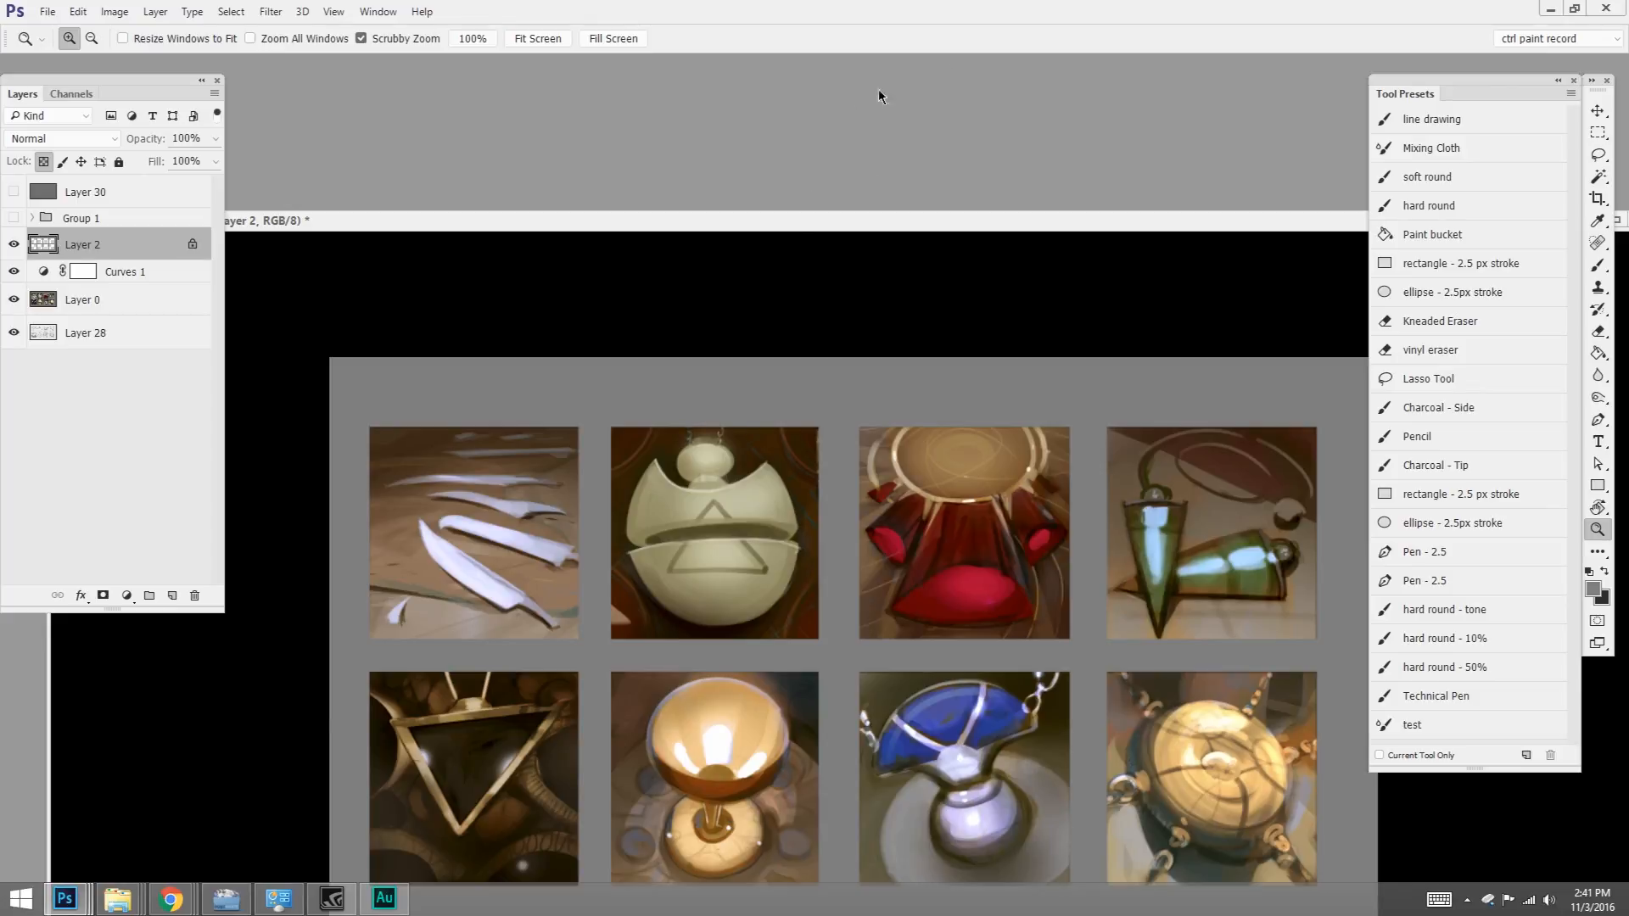
pyautogui.moveTo(1089, 201)
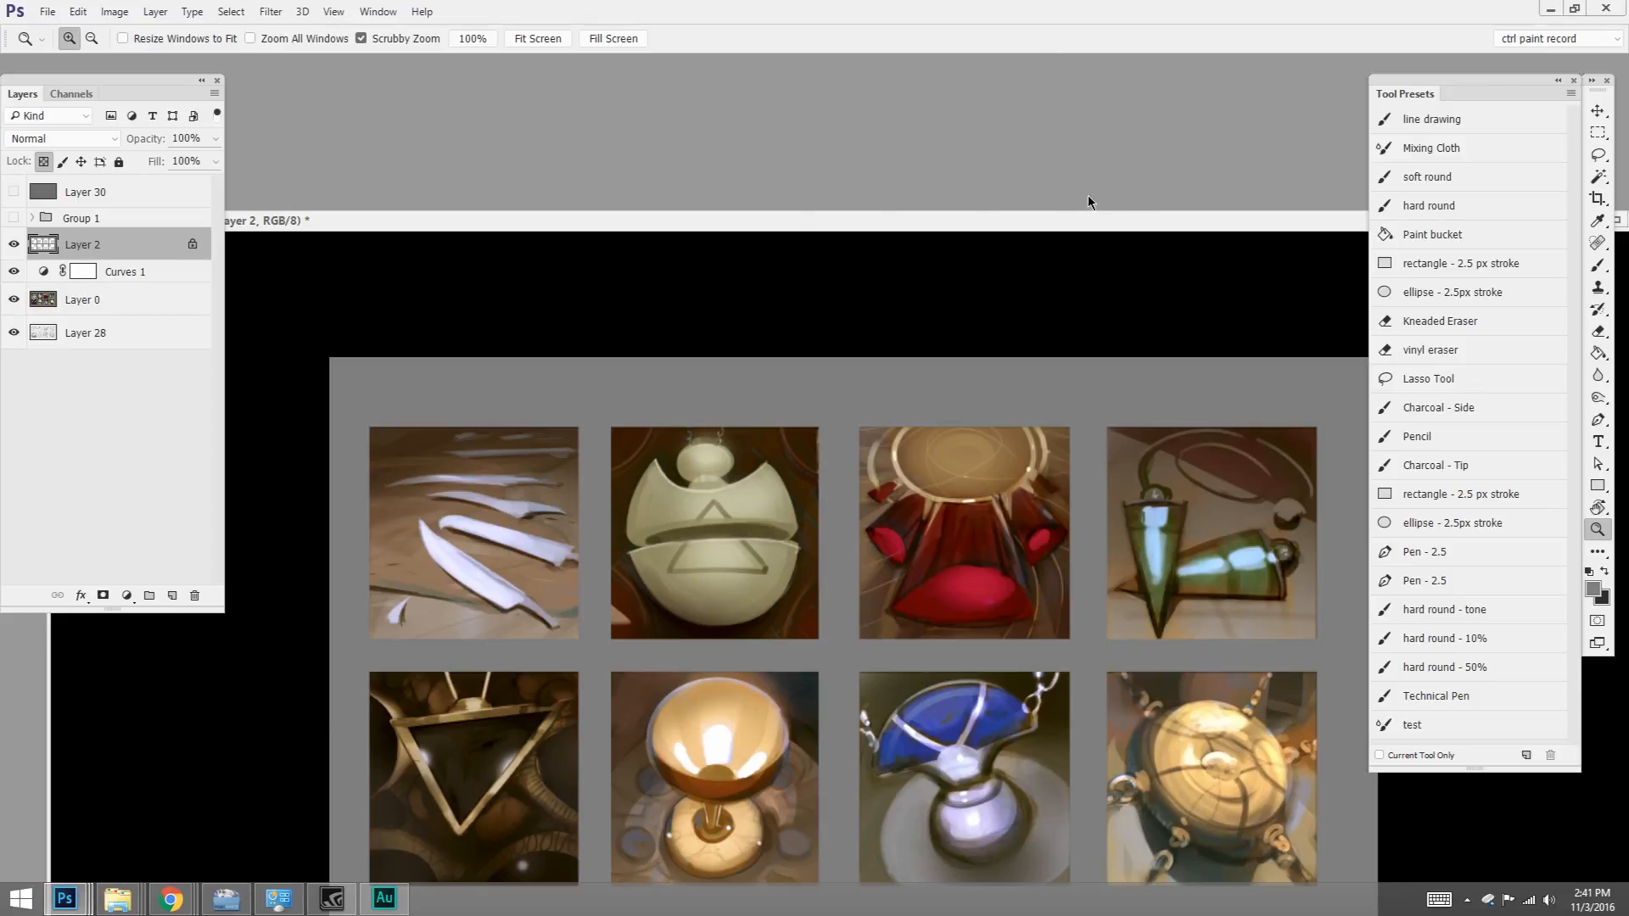
pyautogui.moveTo(1054, 232)
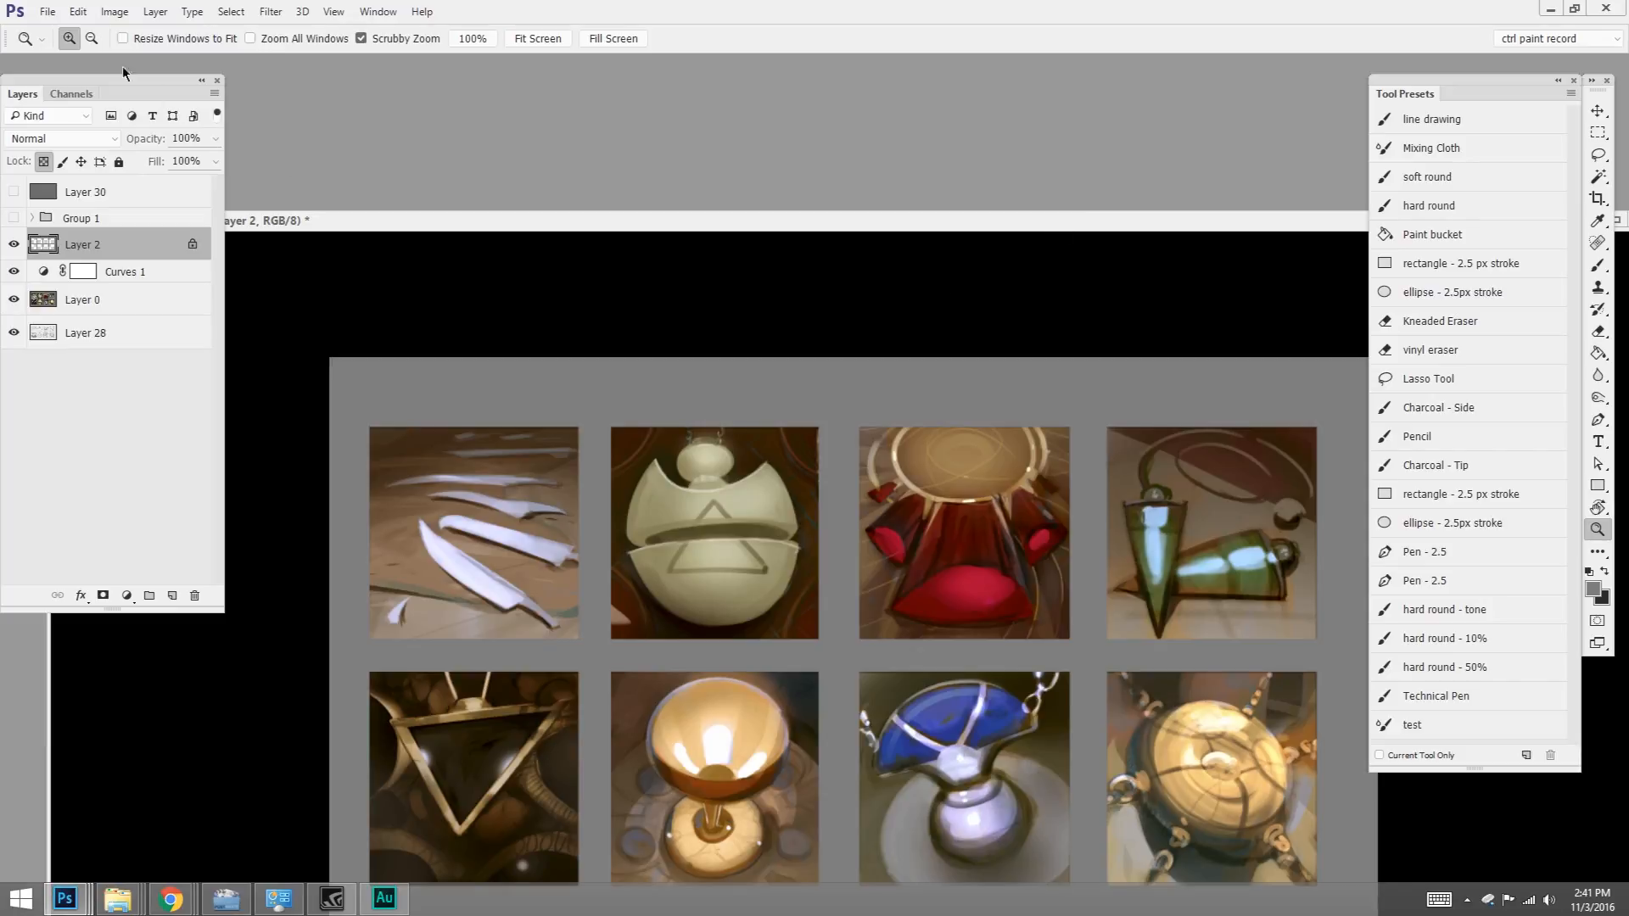
# - Choose the dark gray Color Theme in Interface preferences and confirm
pyautogui.click(76, 12)
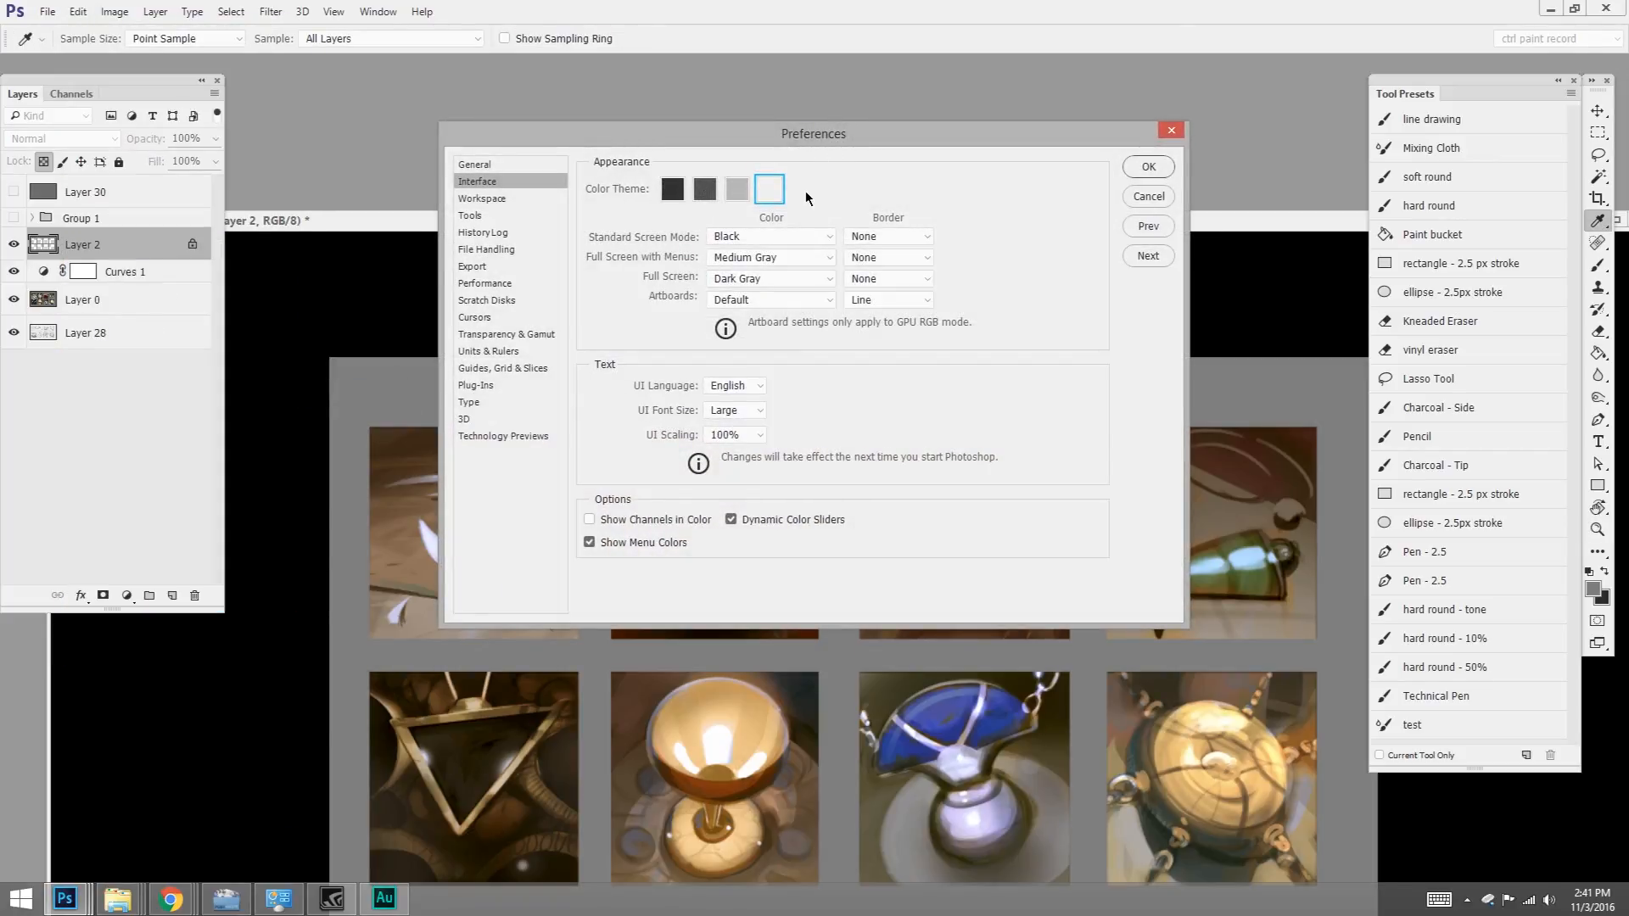
pyautogui.click(672, 188)
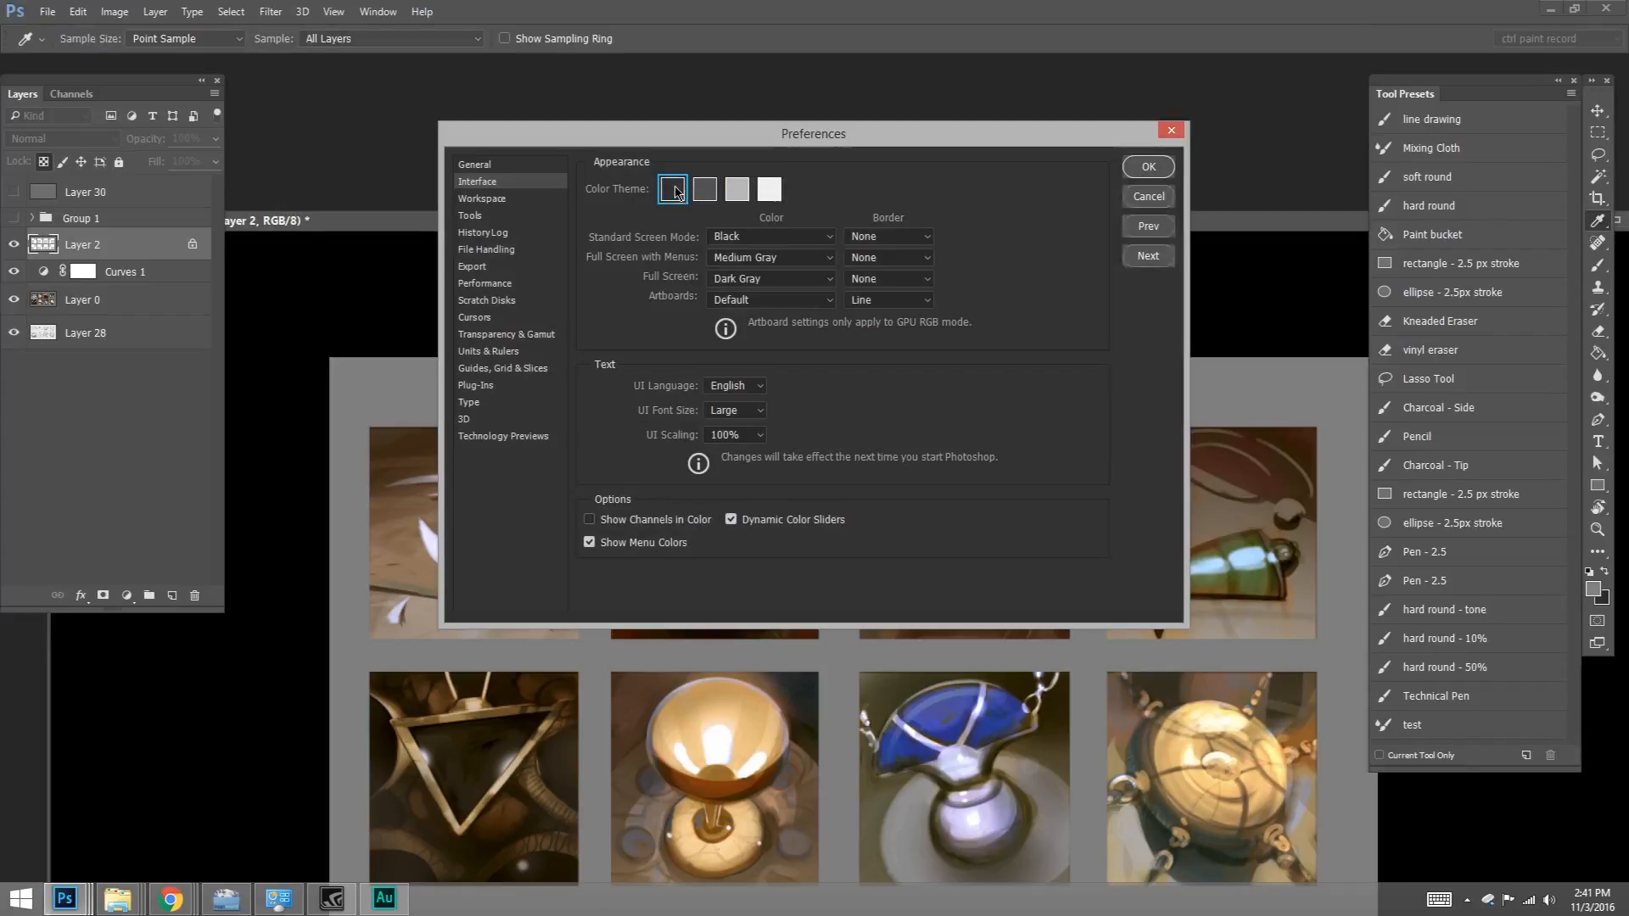
pyautogui.click(703, 189)
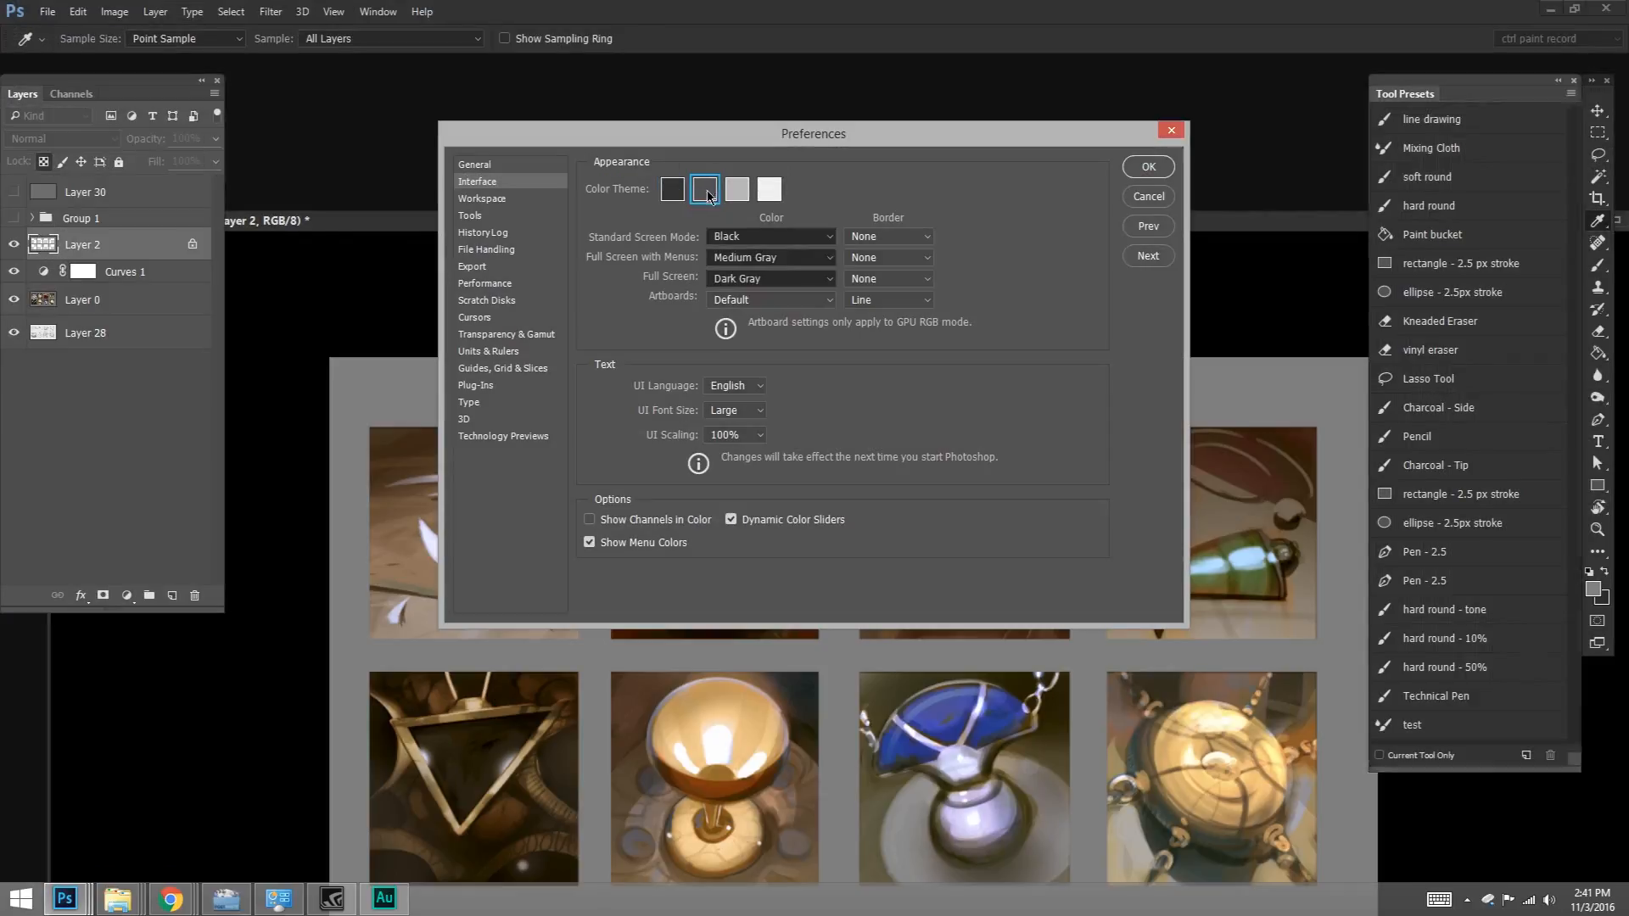
pyautogui.click(1147, 166)
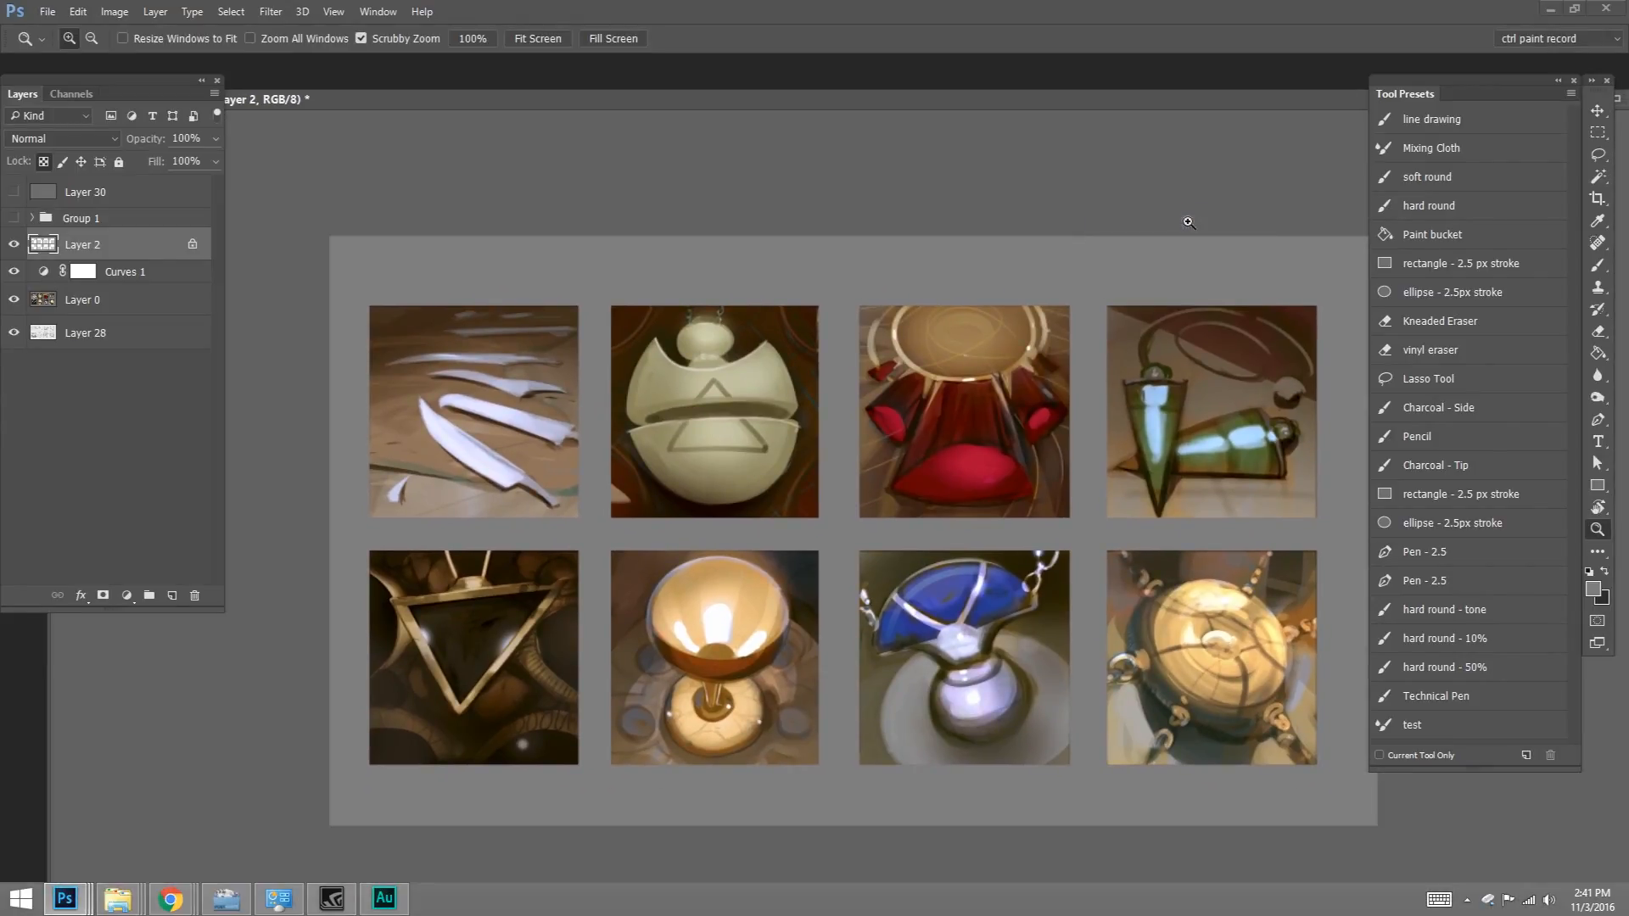
# - Pick a darker gray foreground colour and brush it over the left half of the background
pyautogui.rightClick(1187, 220)
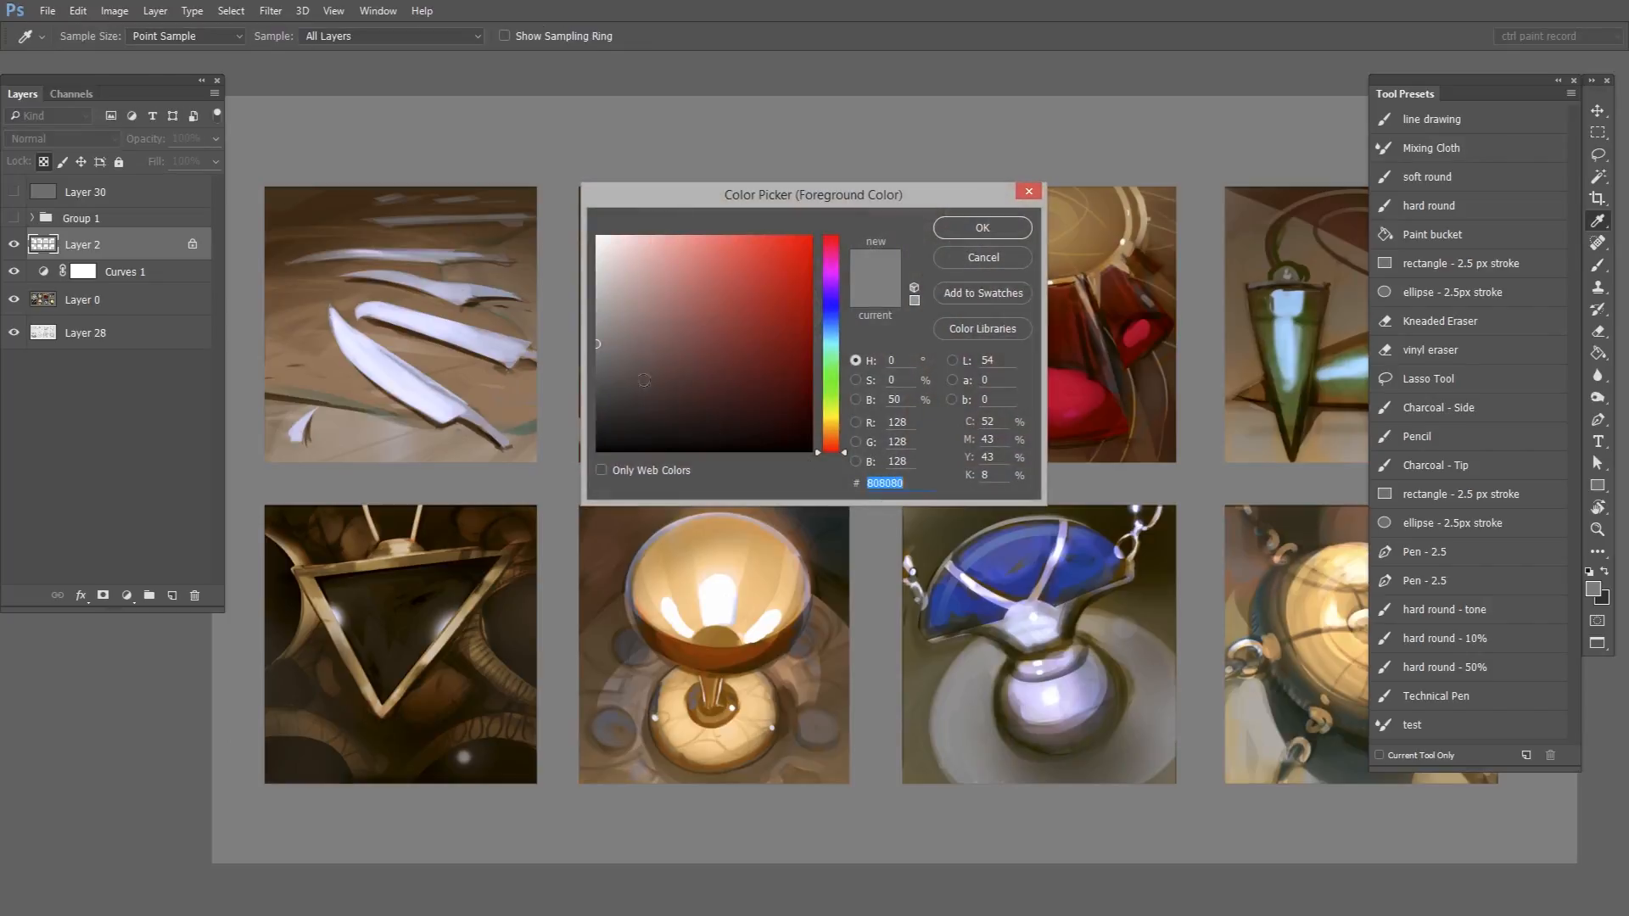
pyautogui.click(979, 227)
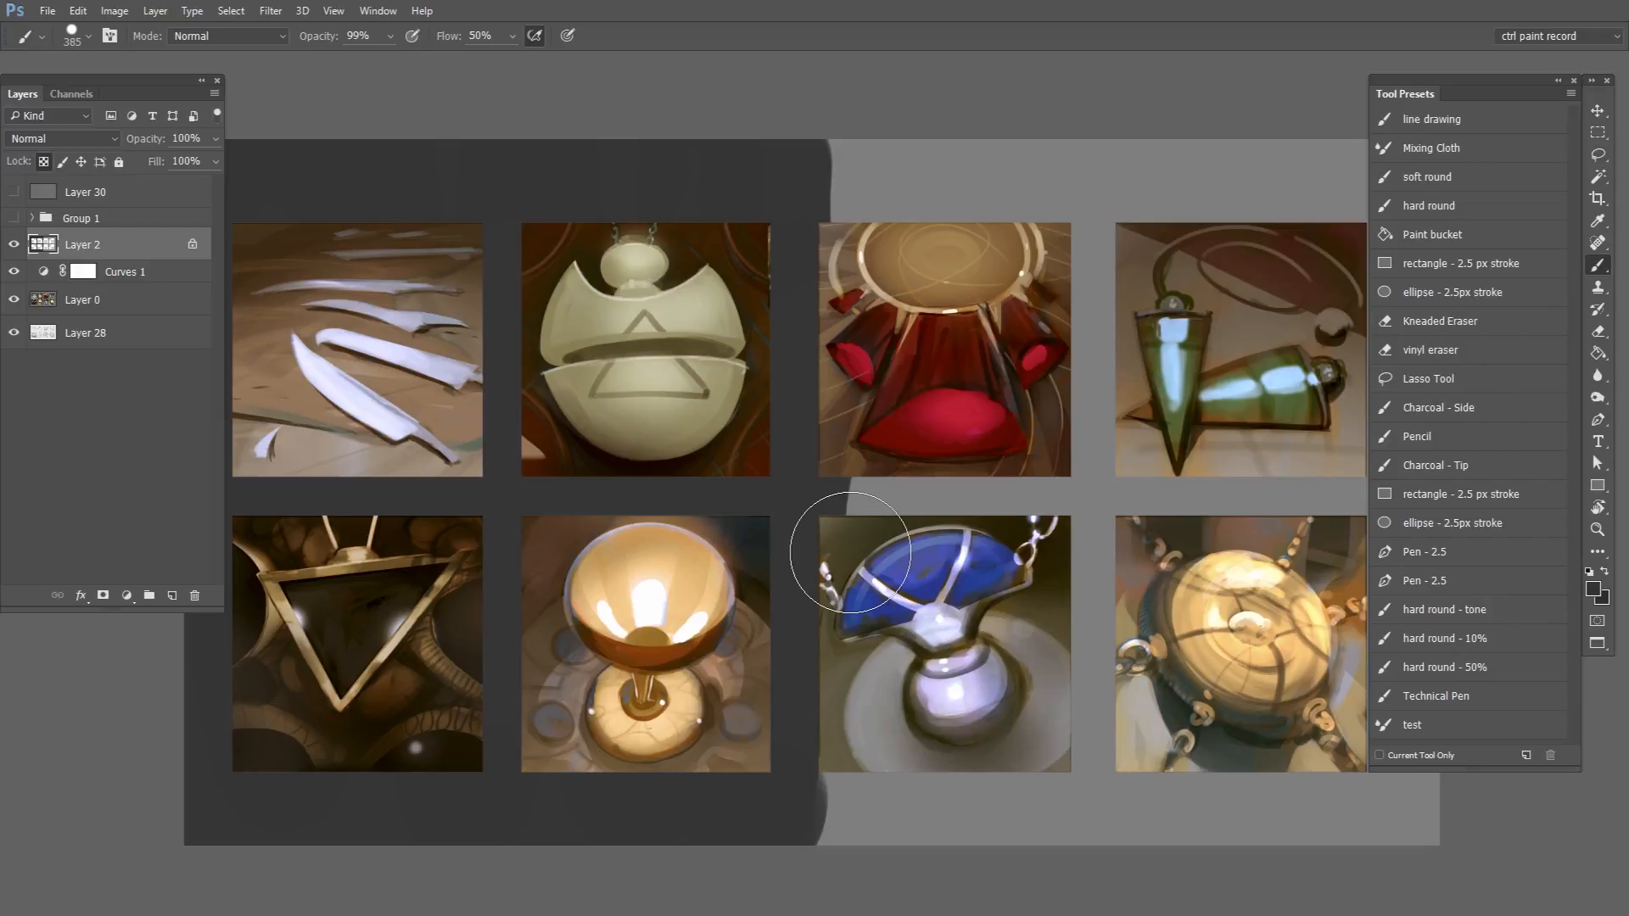
pyautogui.moveTo(950, 853)
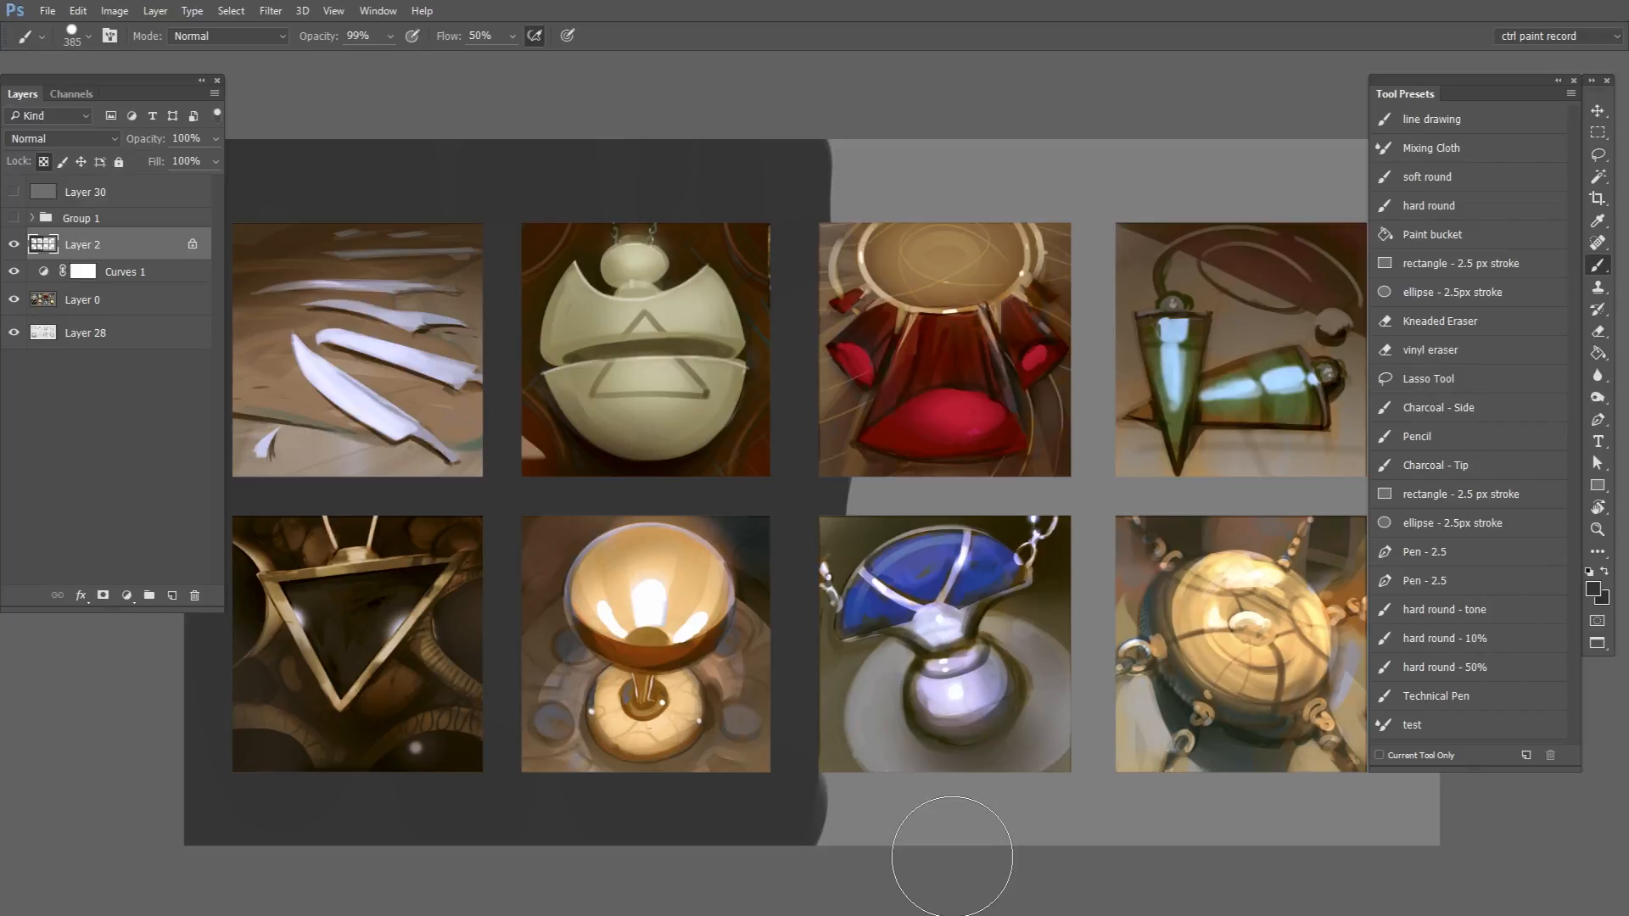
pyautogui.moveTo(928, 840)
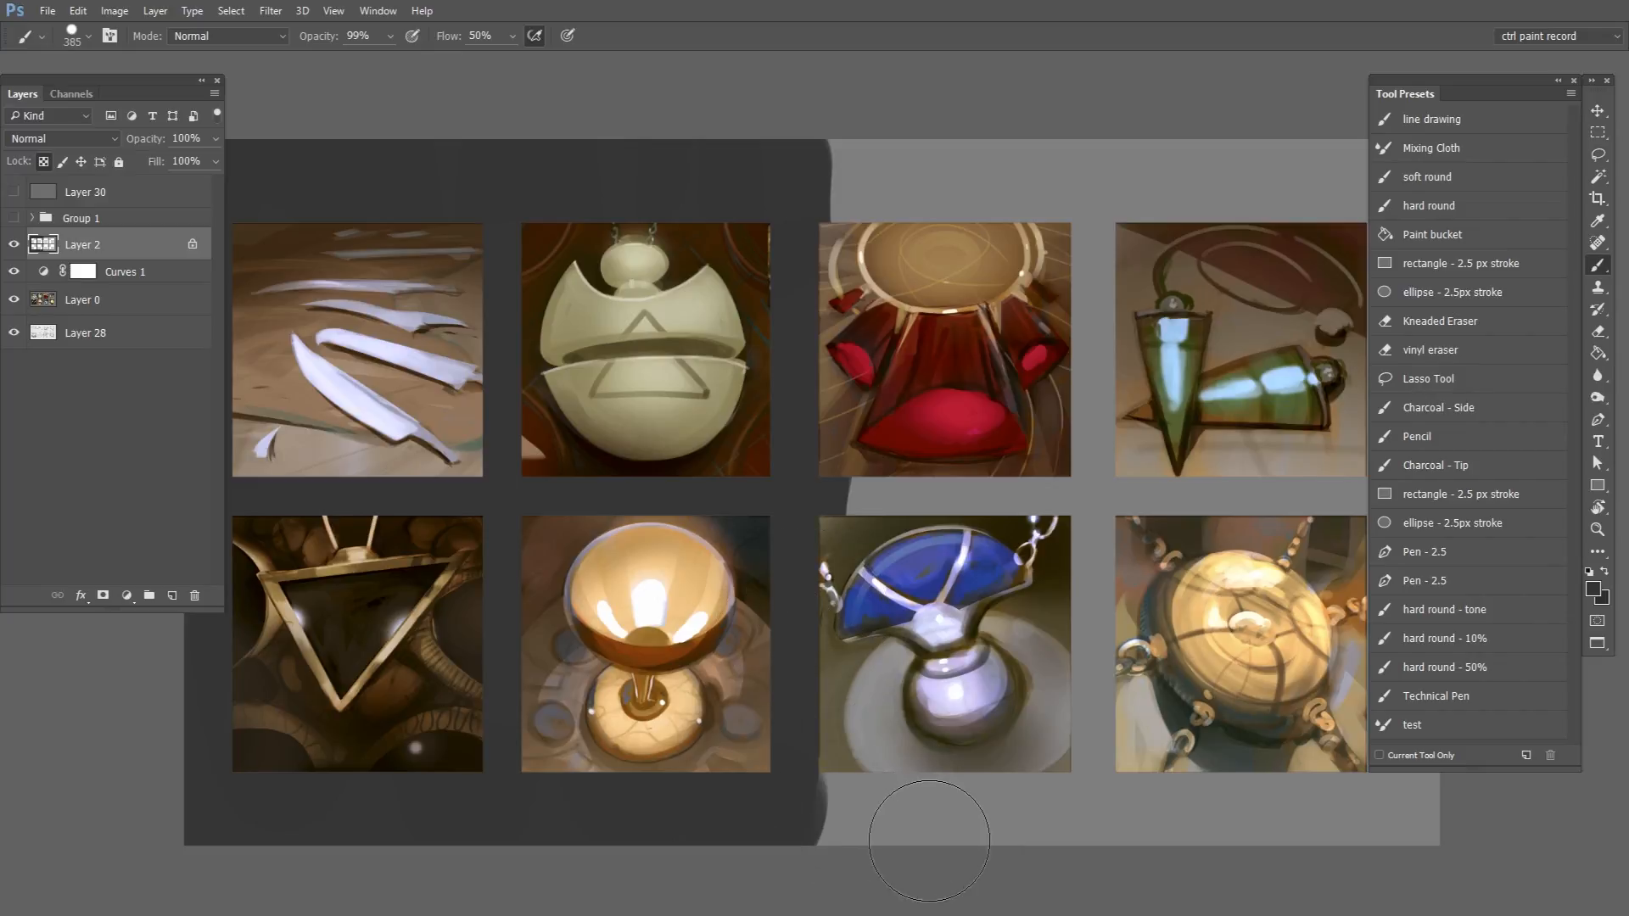
pyautogui.moveTo(927, 794)
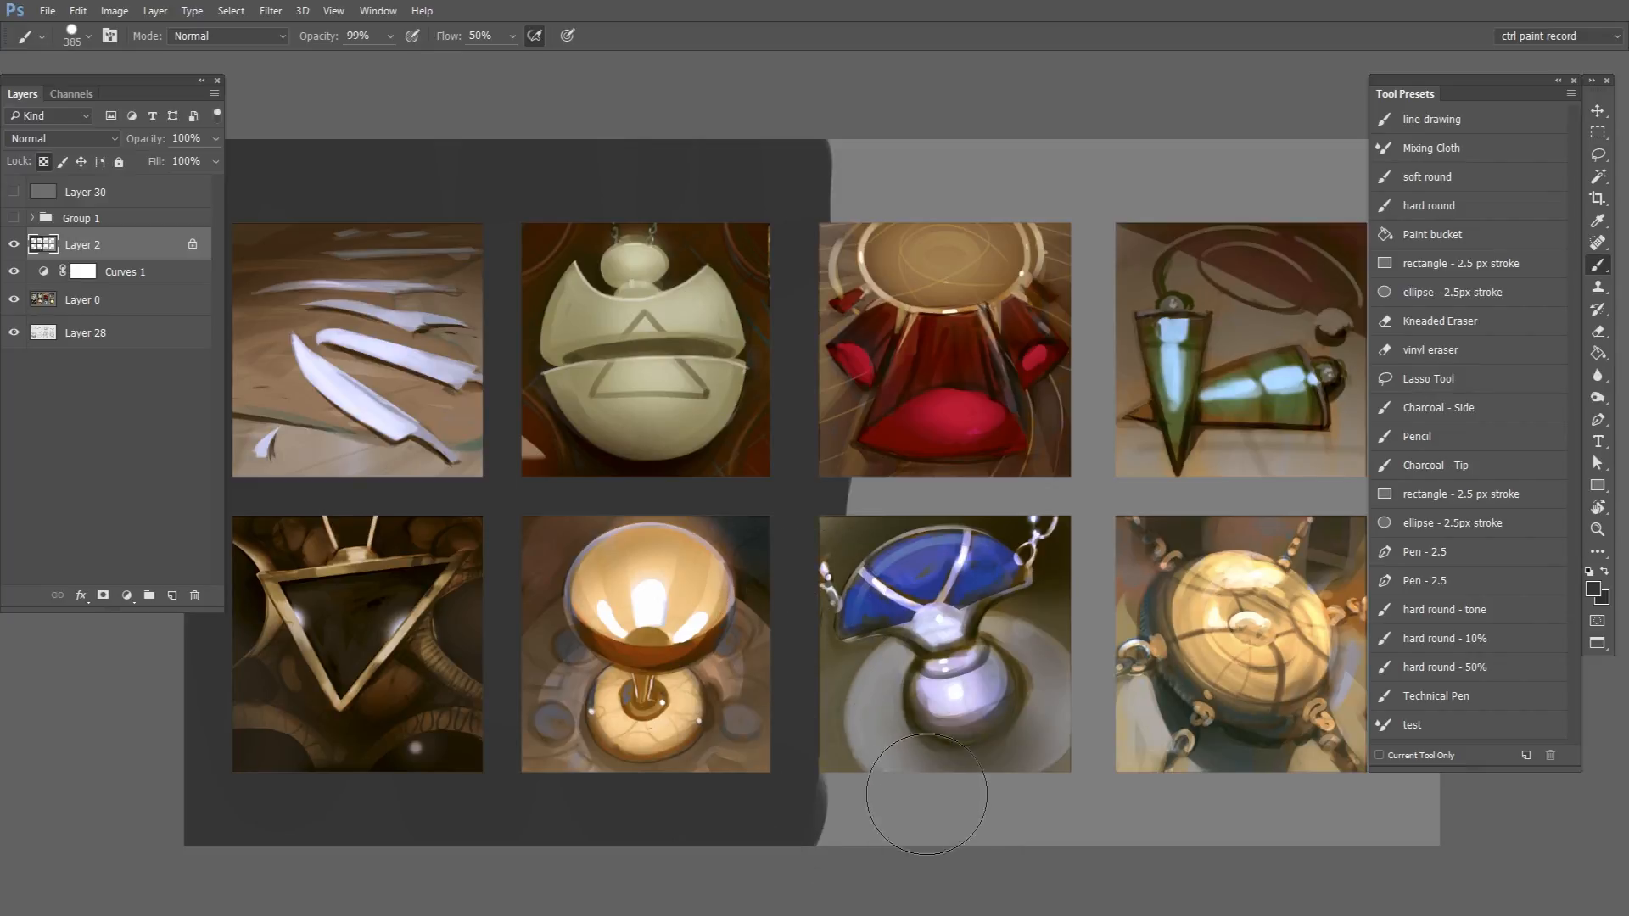
pyautogui.moveTo(887, 859)
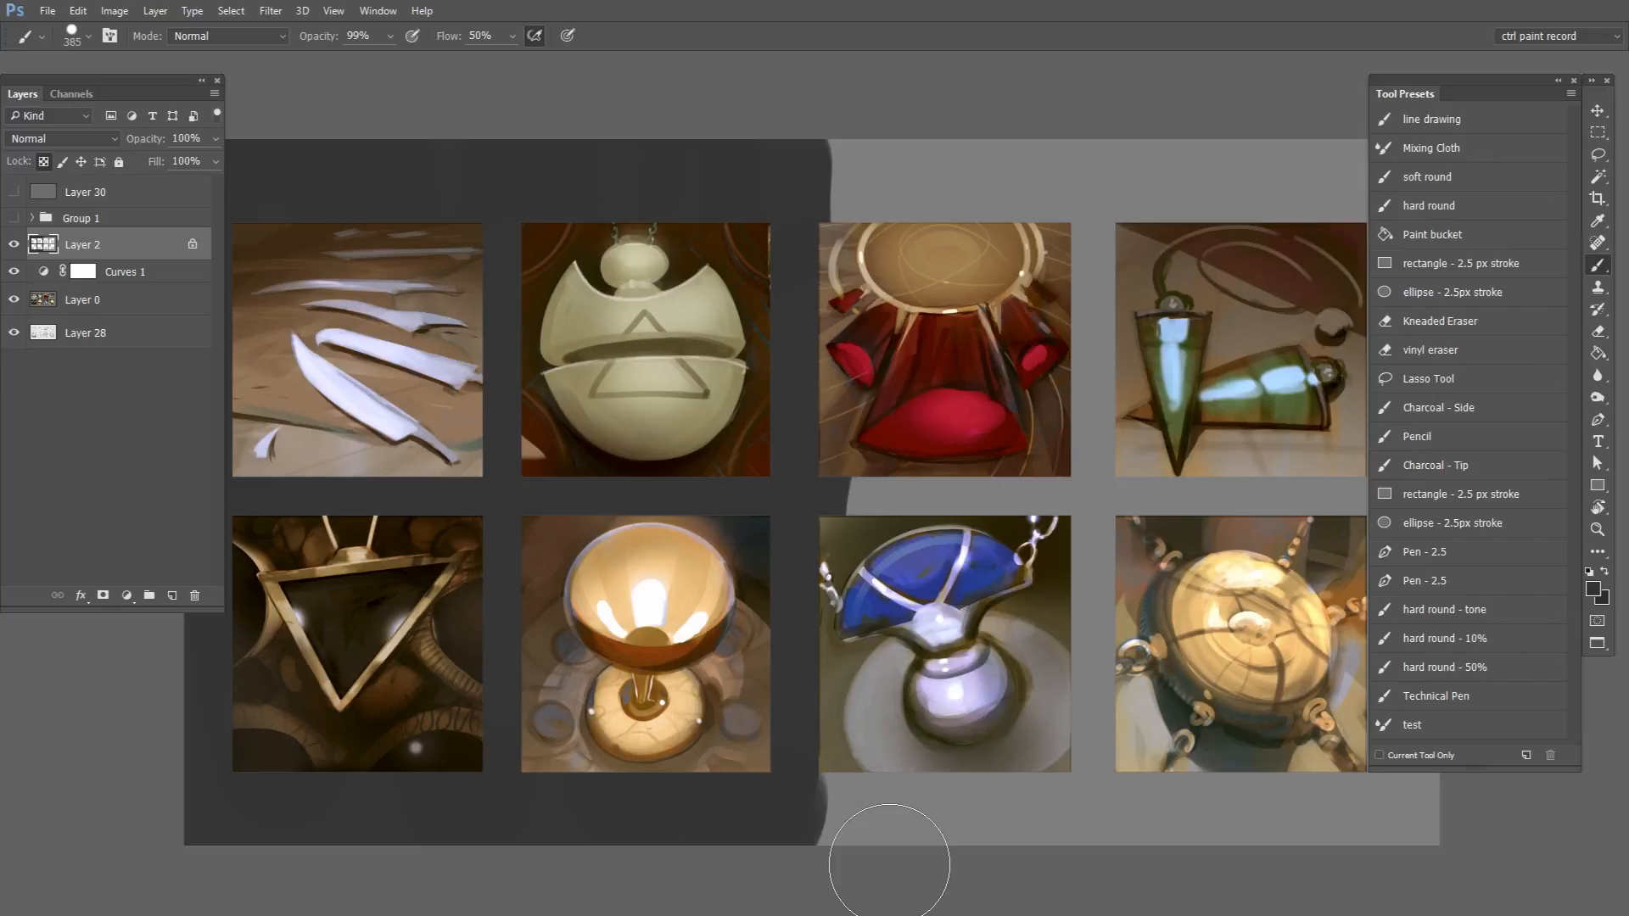
pyautogui.moveTo(896, 817)
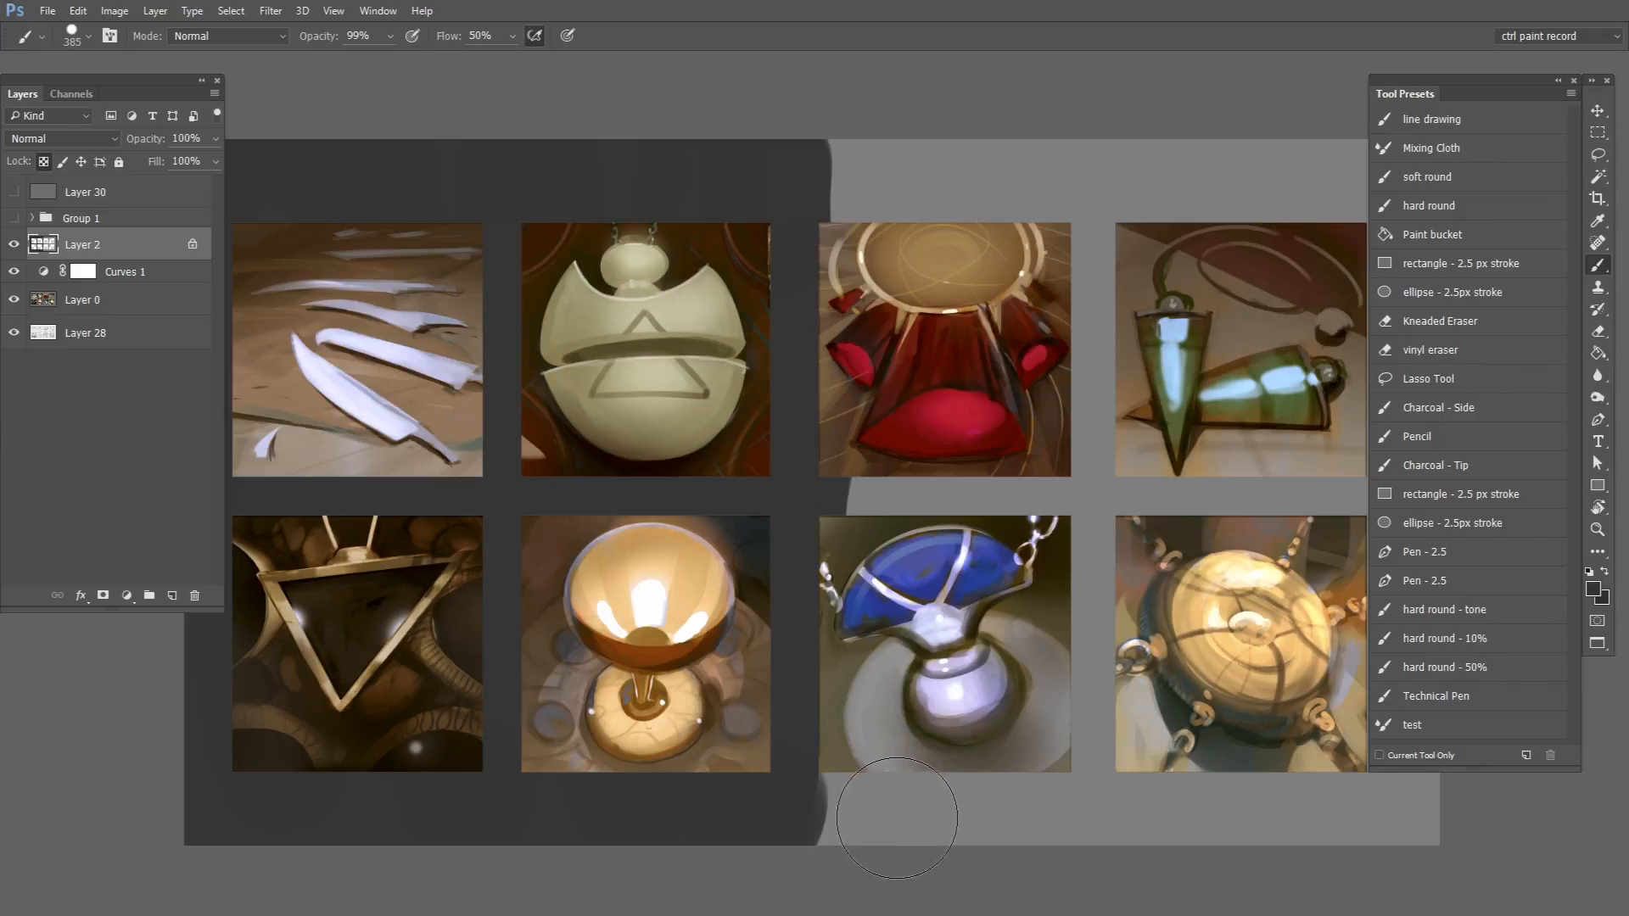
pyautogui.moveTo(891, 822)
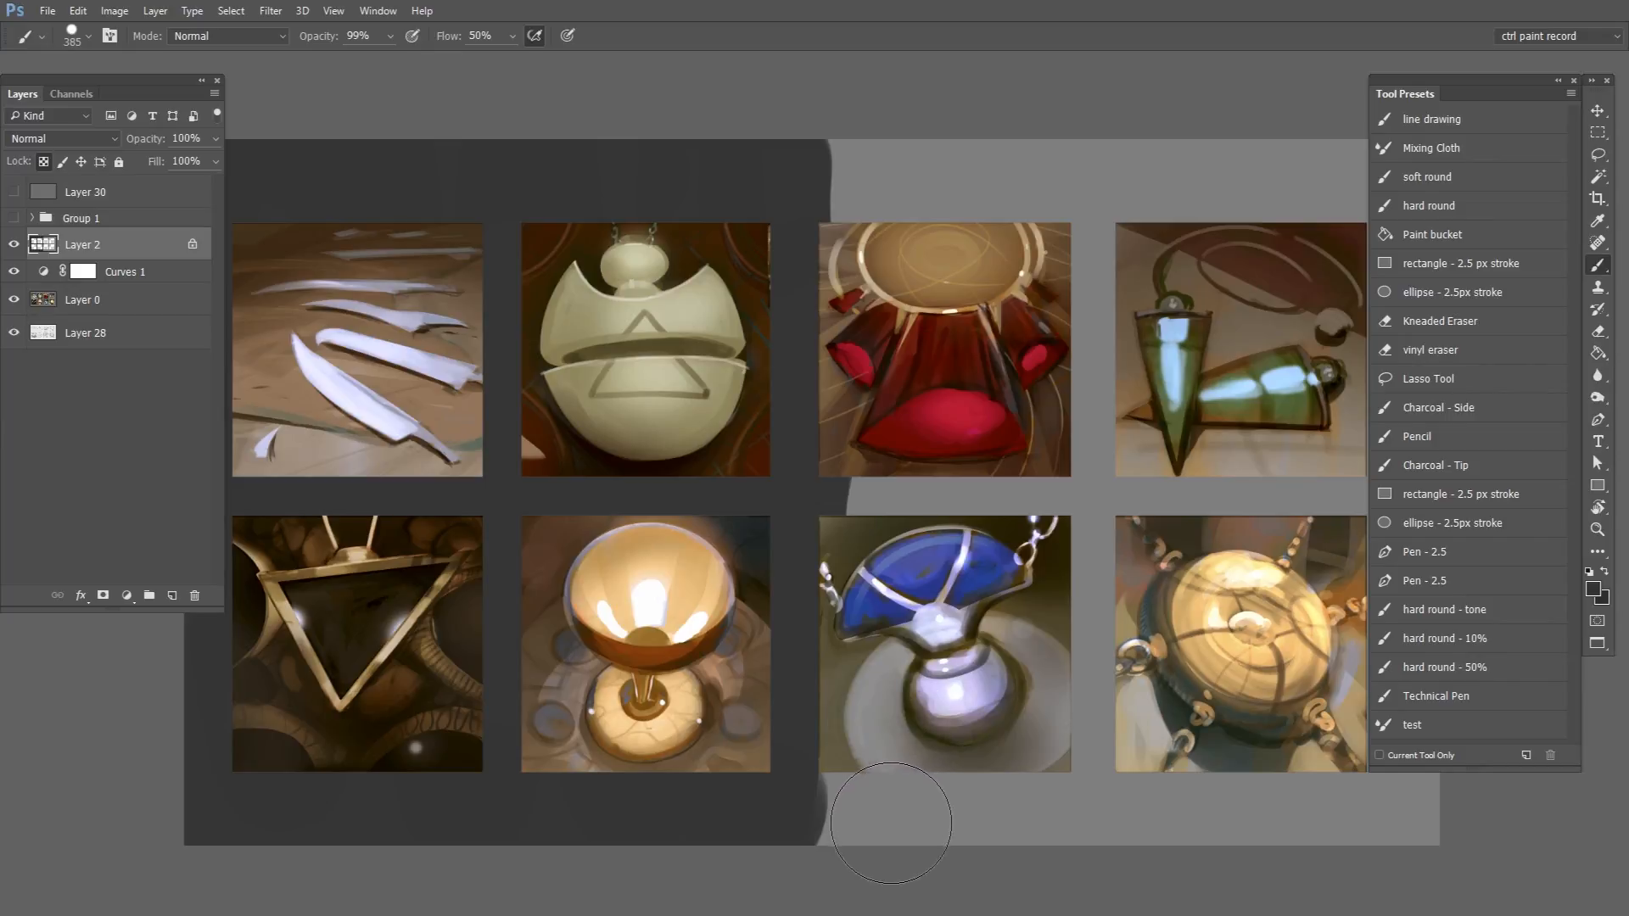